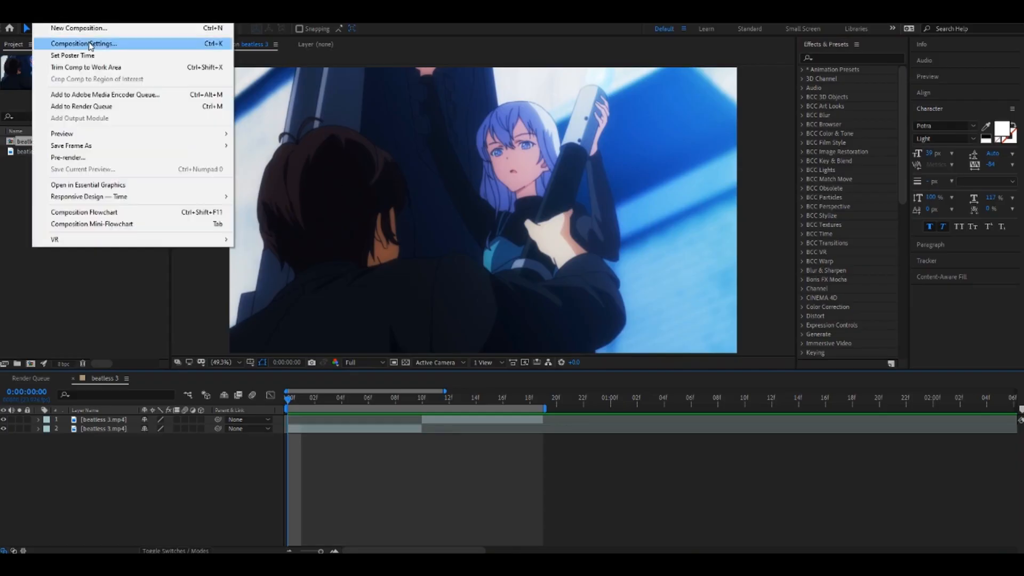
- Key layer 2's Scale at the clip start and raise it to 200% at frame 9
left_click(88, 43)
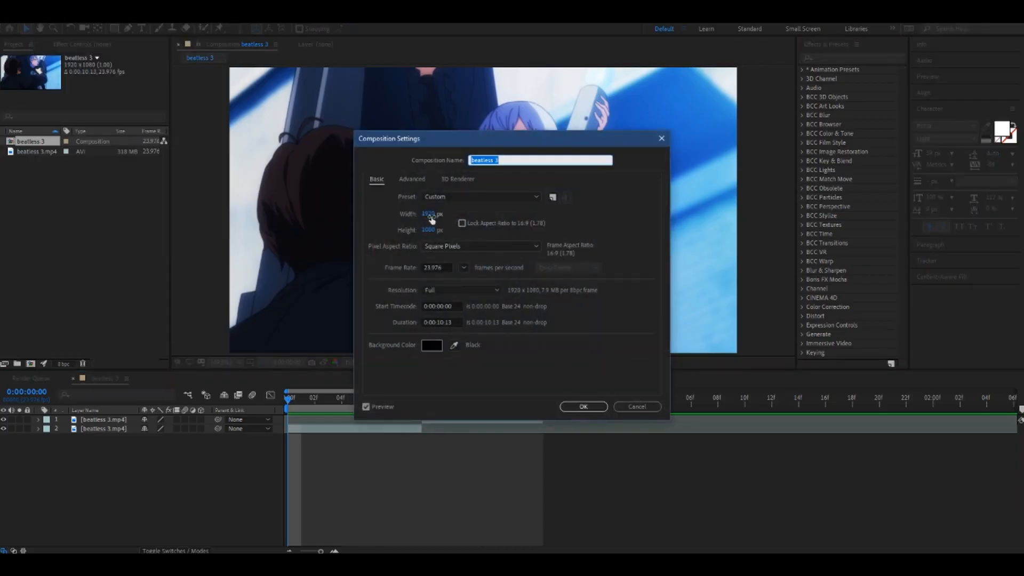
mouse_move(591, 394)
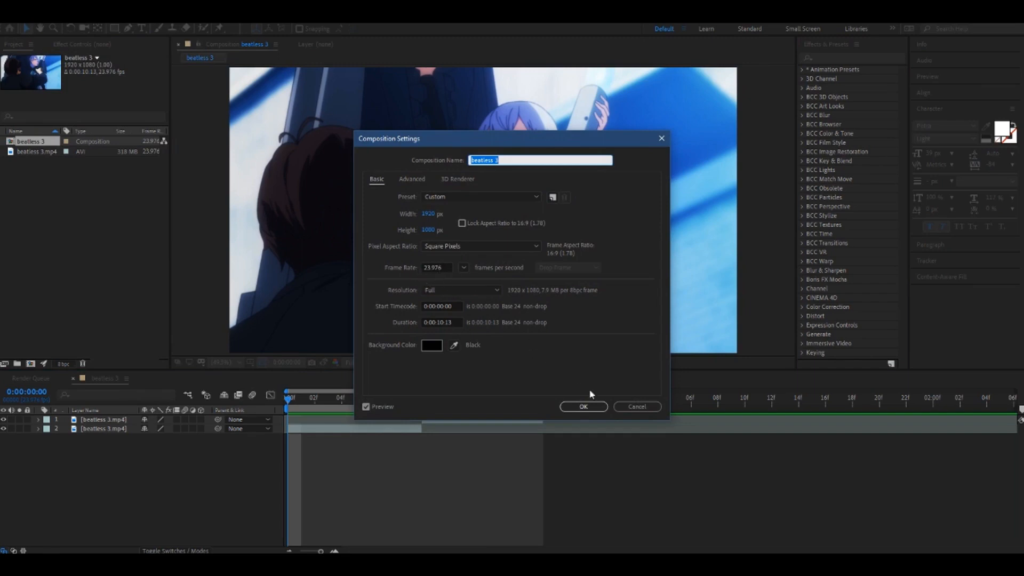
left_click(583, 406)
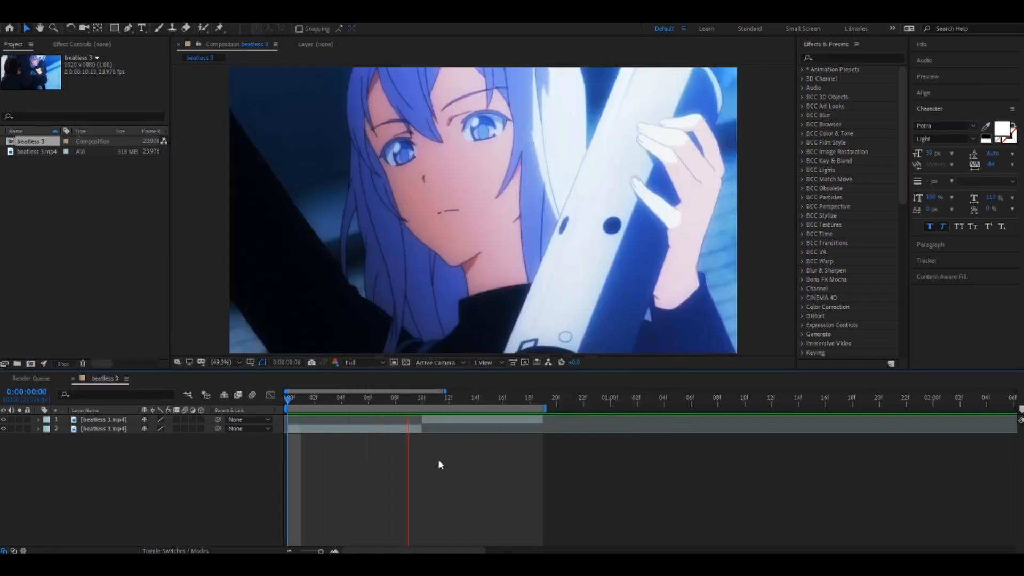
left_click(462, 406)
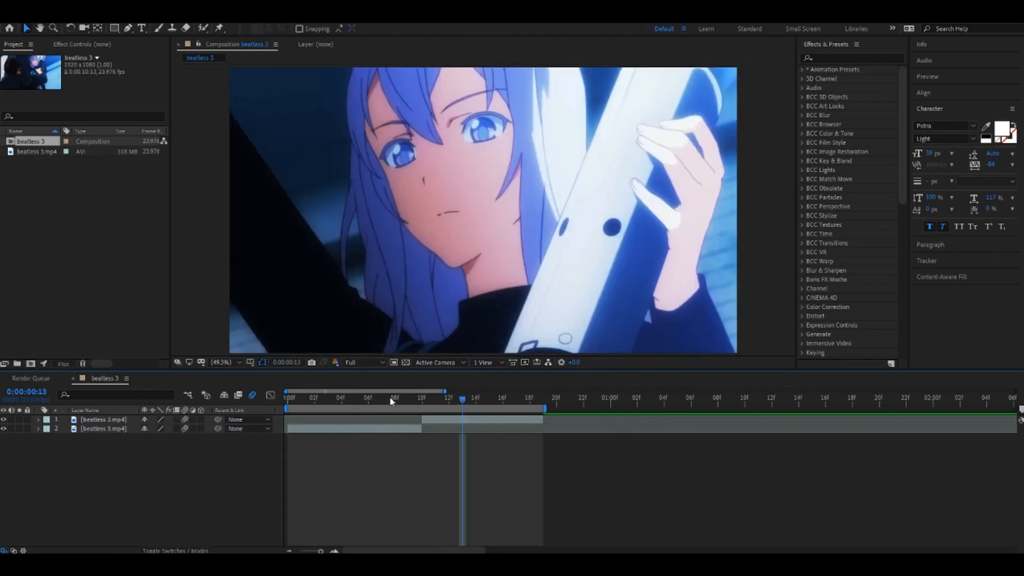
left_click(313, 402)
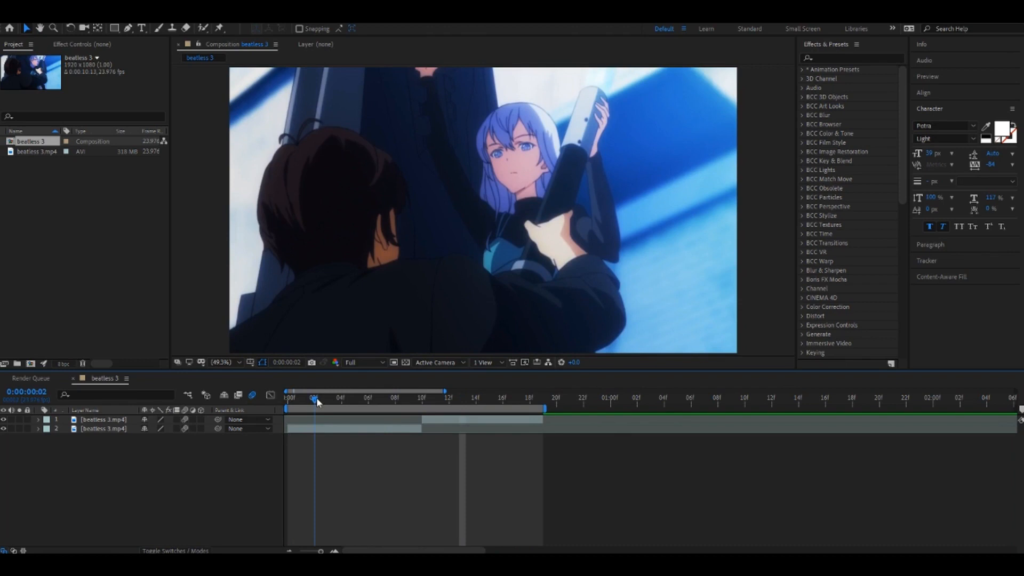
left_click(102, 428)
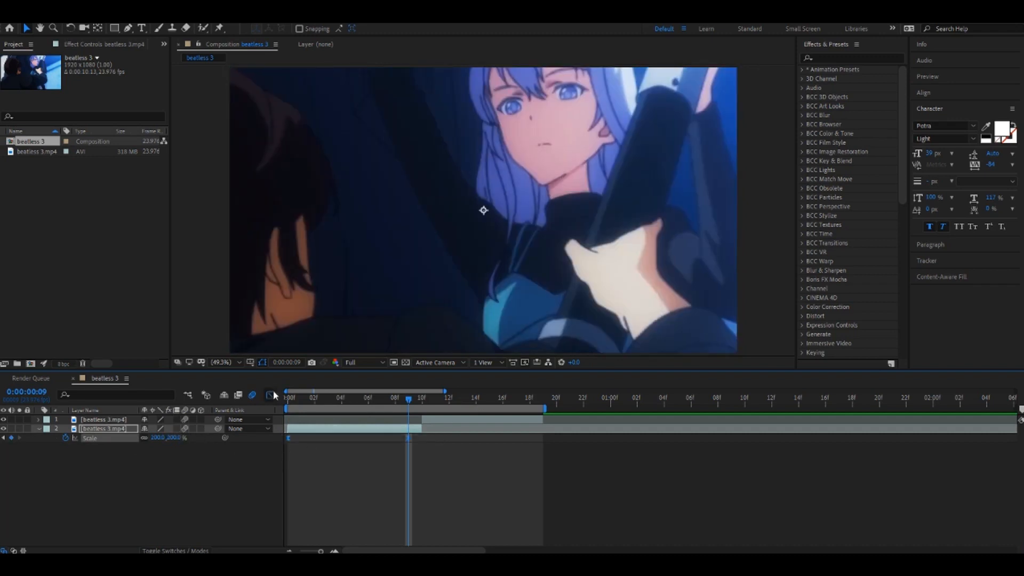
left_click(270, 395)
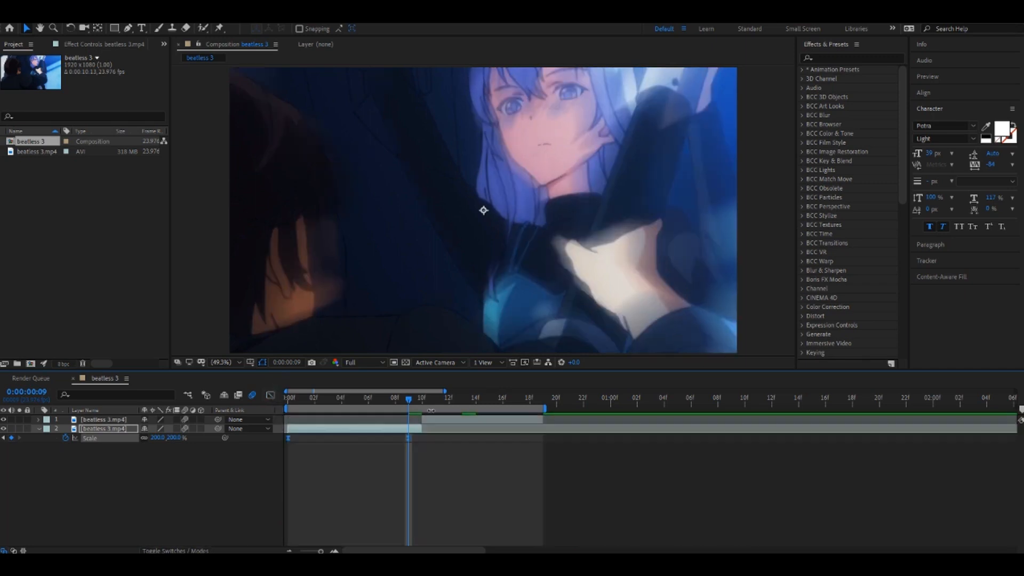
- Apply Motion Tile to layer 2 and increase its Output Width and Output Height
type("motion t")
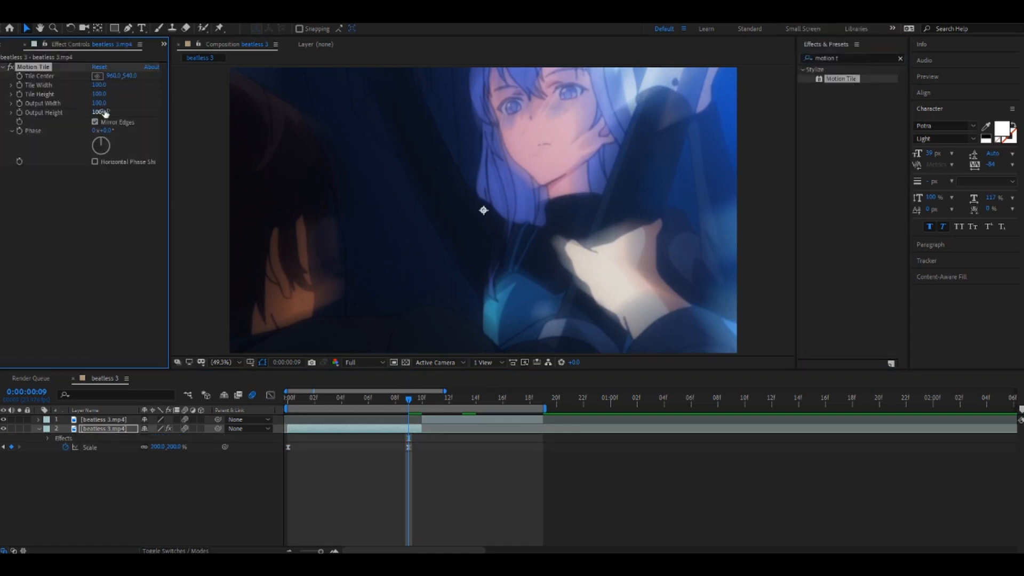
left_click(98, 112)
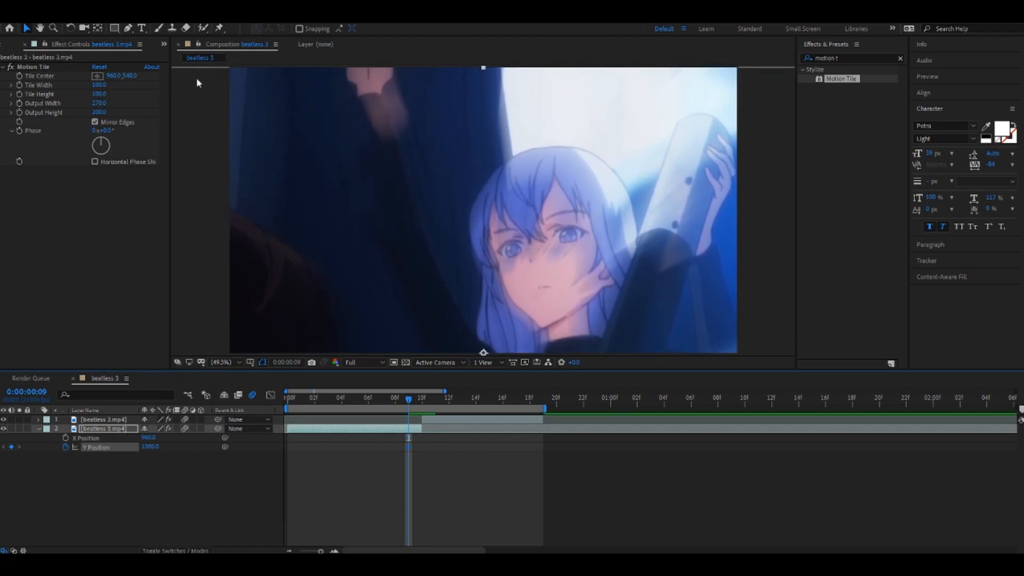
mouse_move(293, 73)
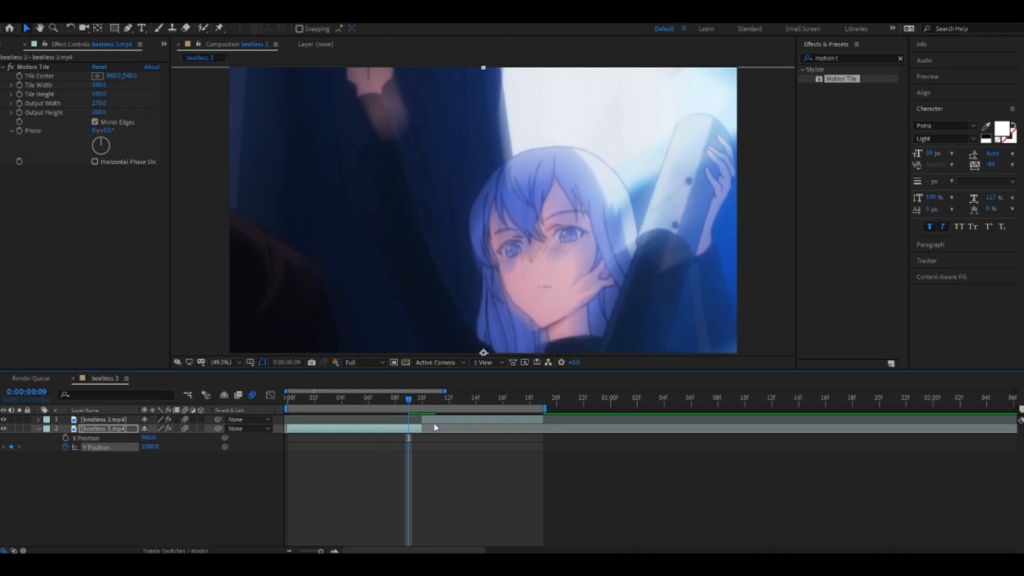
- Separate layer 2's Position and keyframe Y Position sliding down toward 1080
left_click(395, 412)
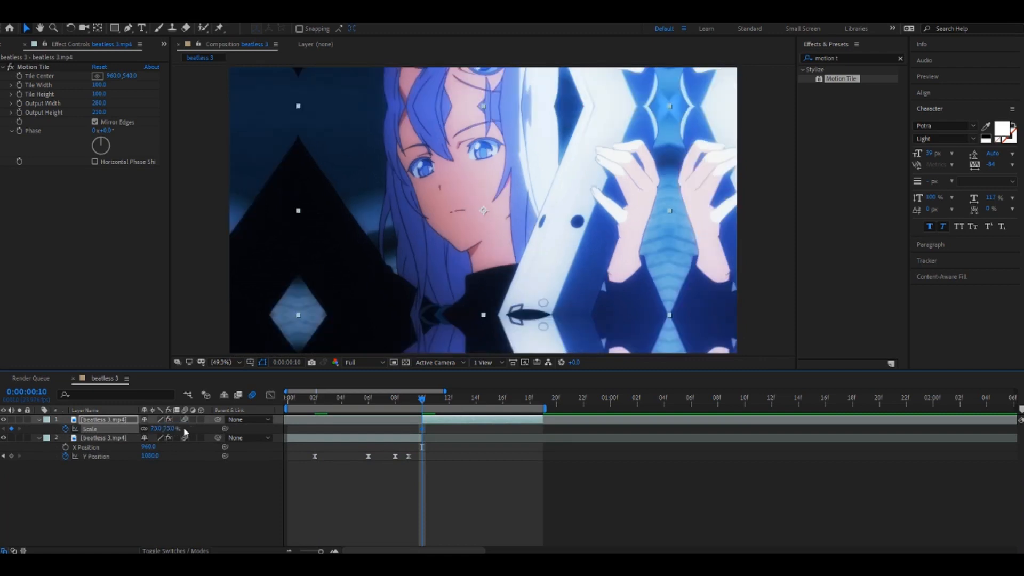
- Copy Motion Tile onto layer 1 and key its Scale at 73% on its first frame
left_click(516, 402)
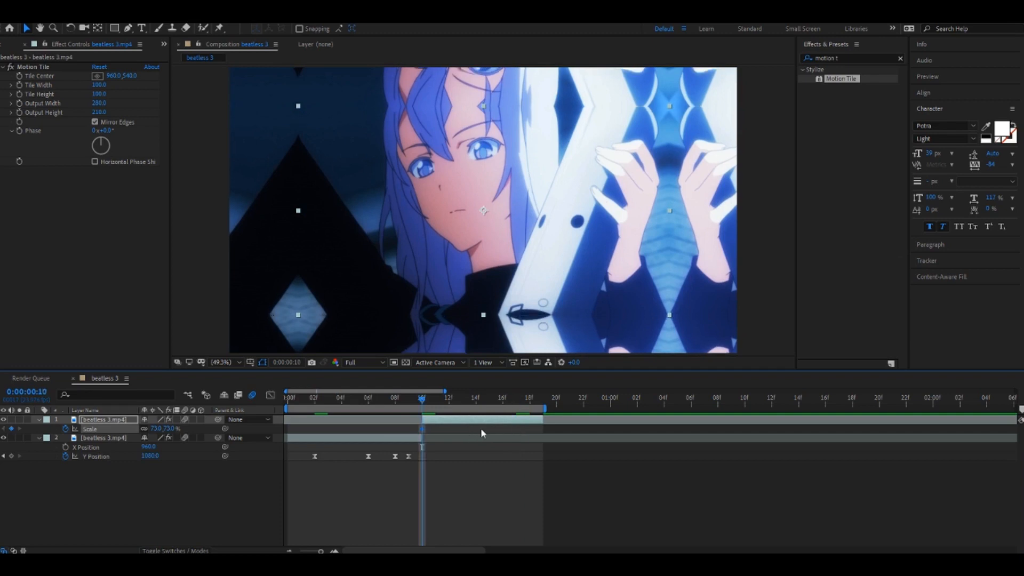
left_click(516, 412)
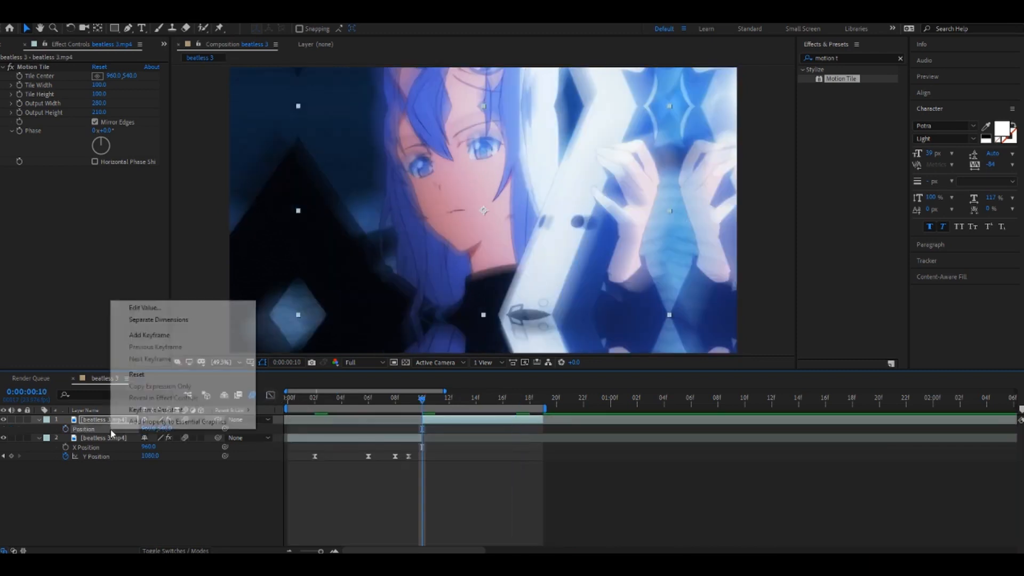
- Key layer 1's Y Position settling at 540 and Scale growing to 100% by frame 17
left_click(152, 319)
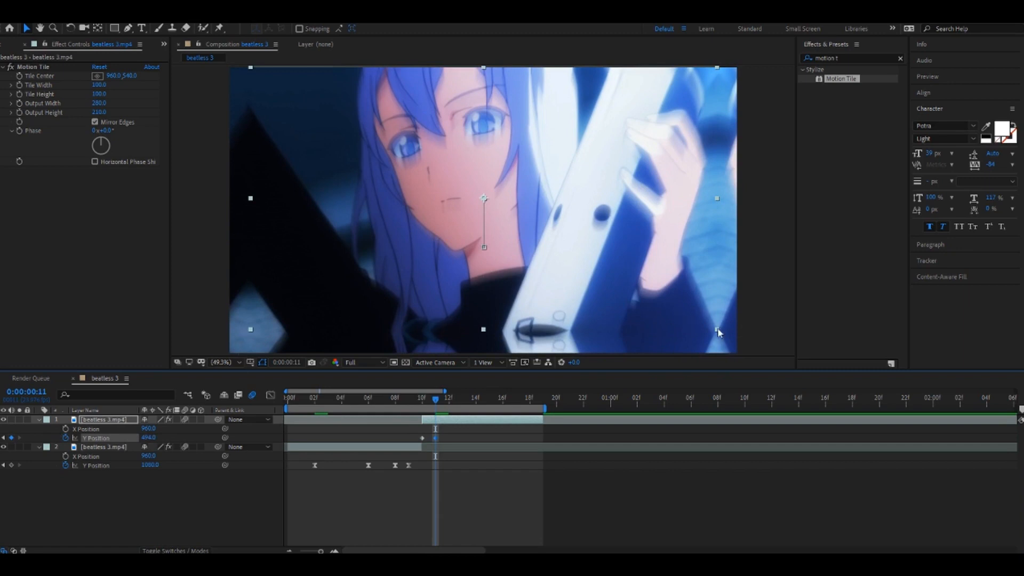
left_click(462, 413)
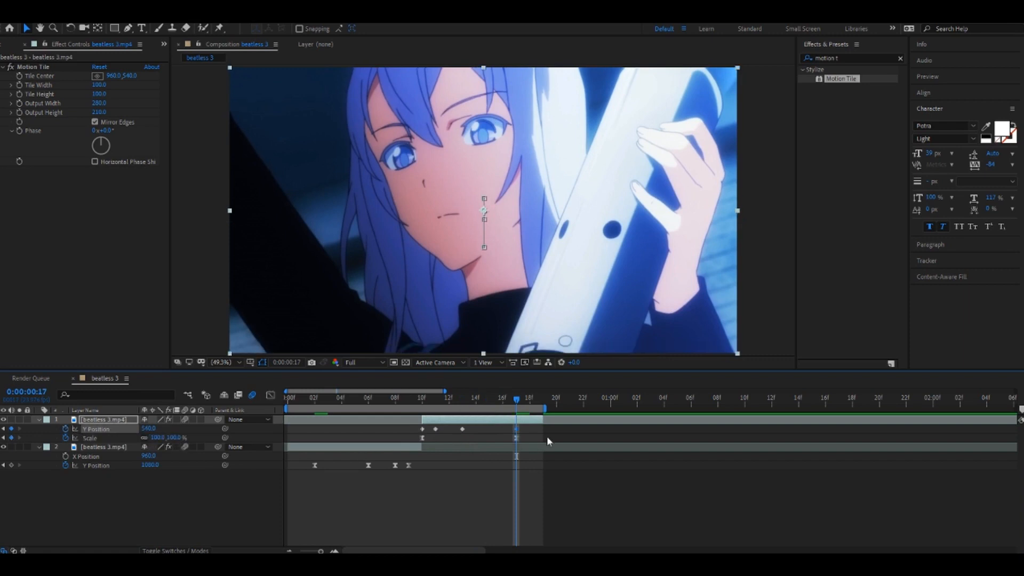
mouse_move(476, 456)
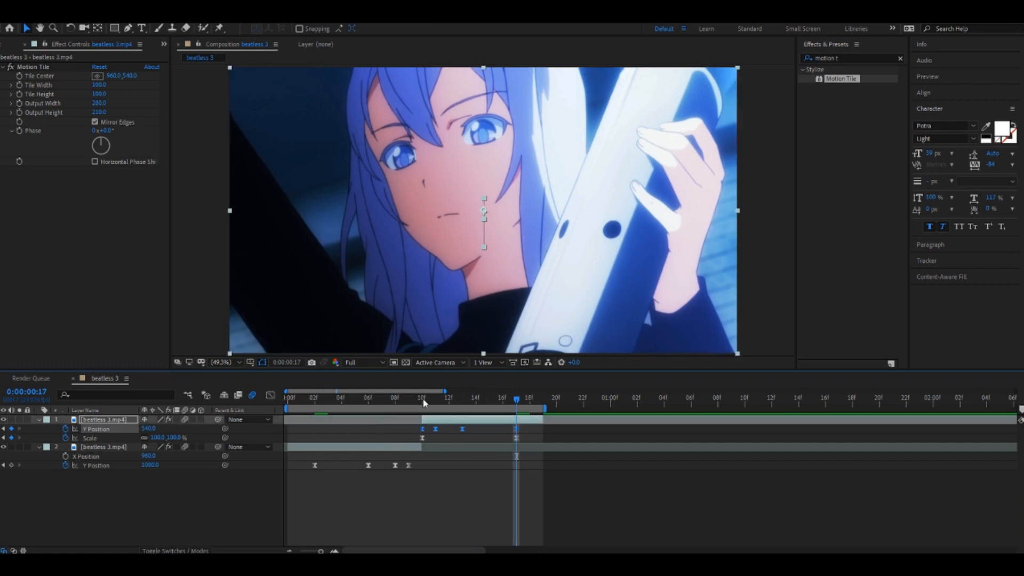
left_click(408, 408)
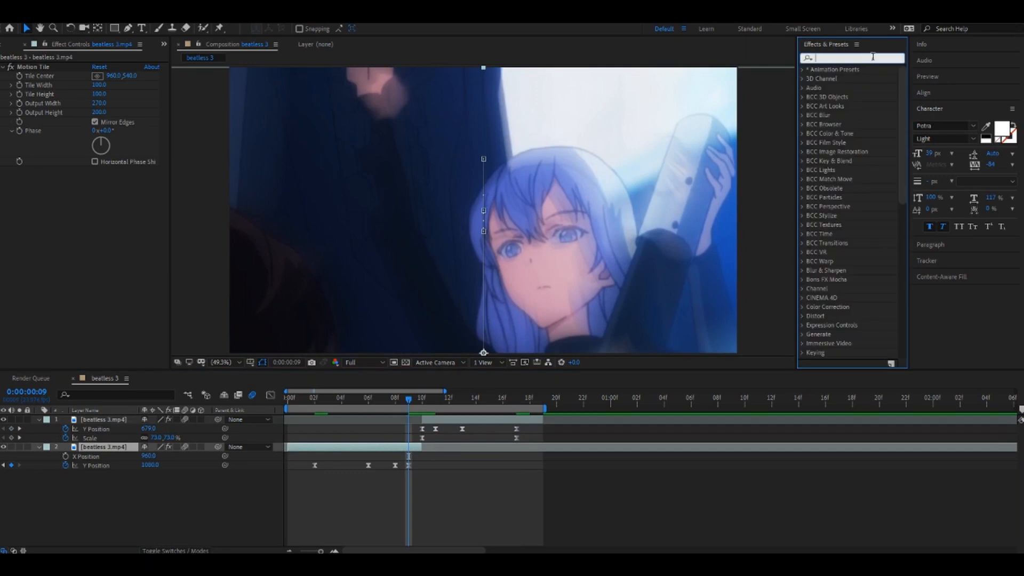
- Search 'direct' and apply Blur & Sharpen > Directional Blur to layer 2
type("direct")
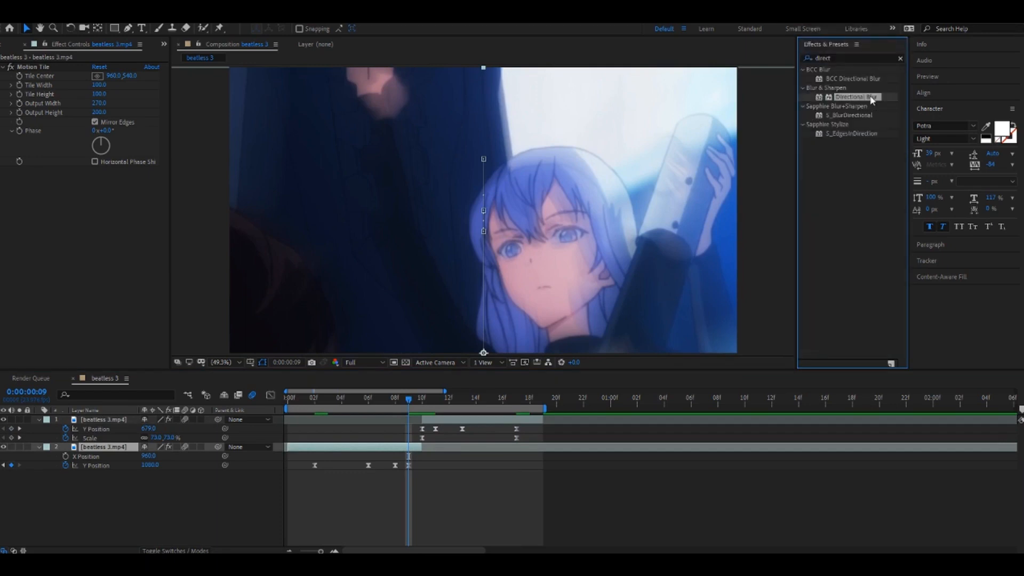
double_click(857, 96)
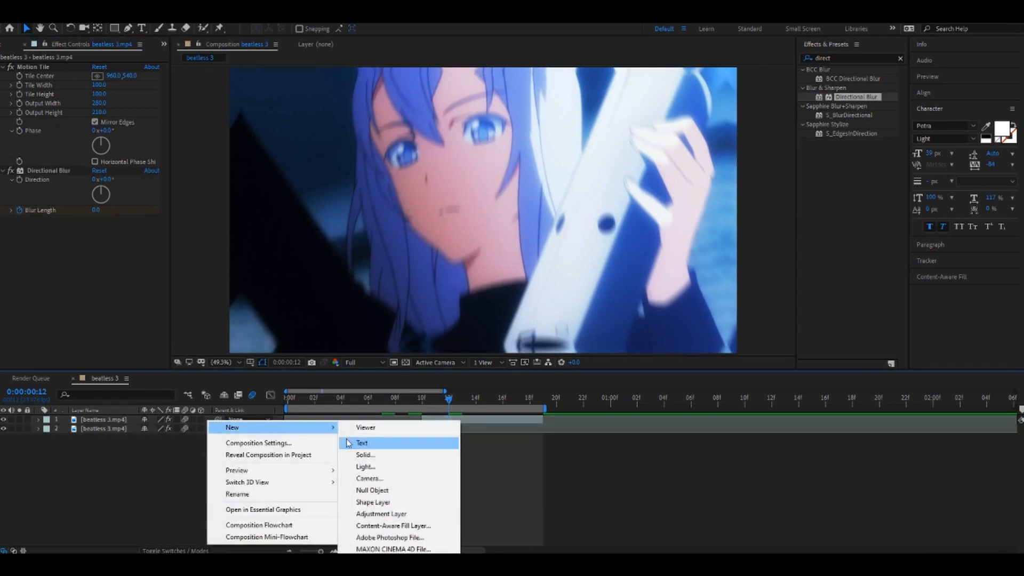
- Create a black solid layer and trim its start to the cut
left_click(366, 455)
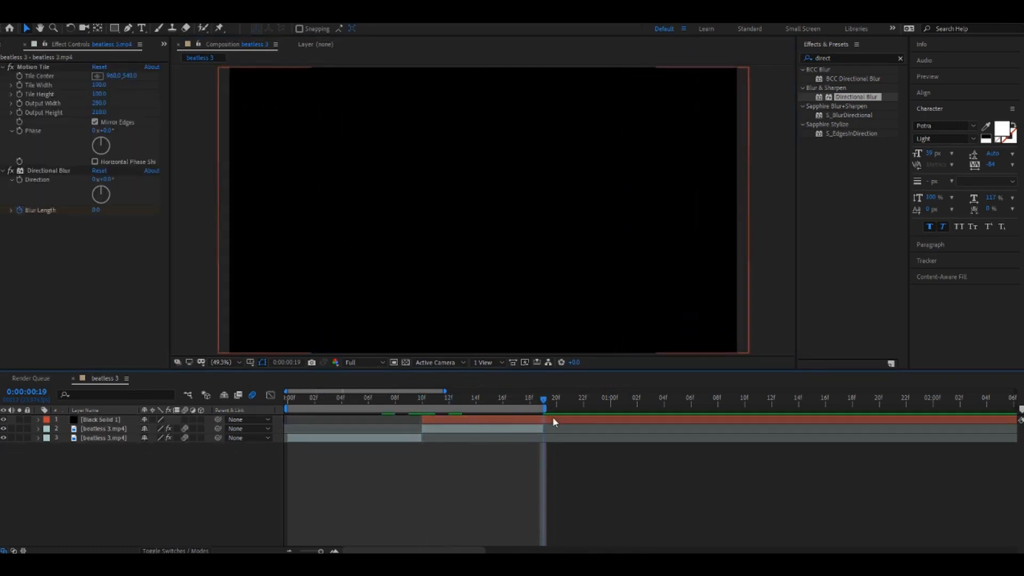
left_click(449, 410)
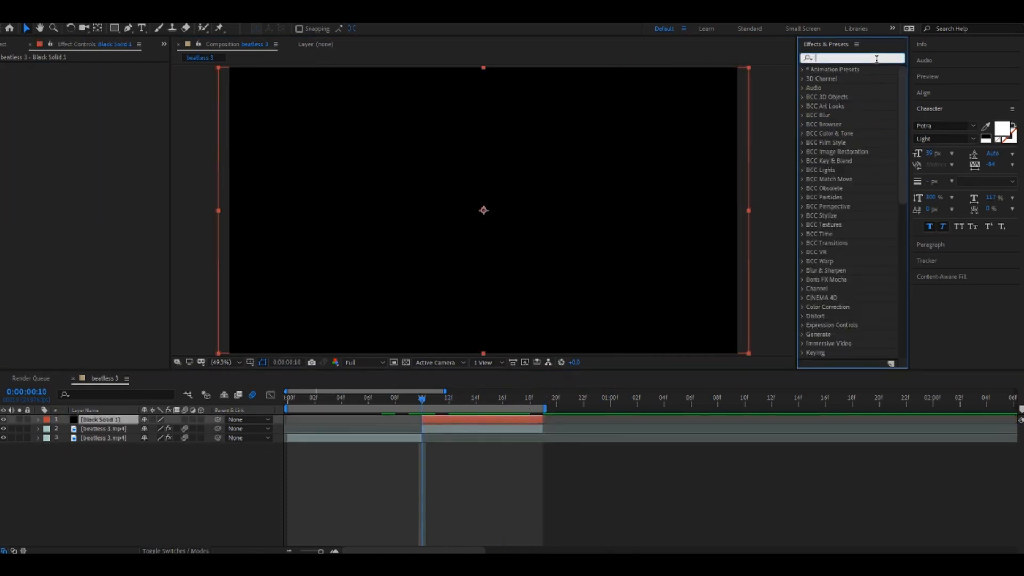
- Apply CC Jaws to the solid and keyframe its Completion at 80%
type("jaws")
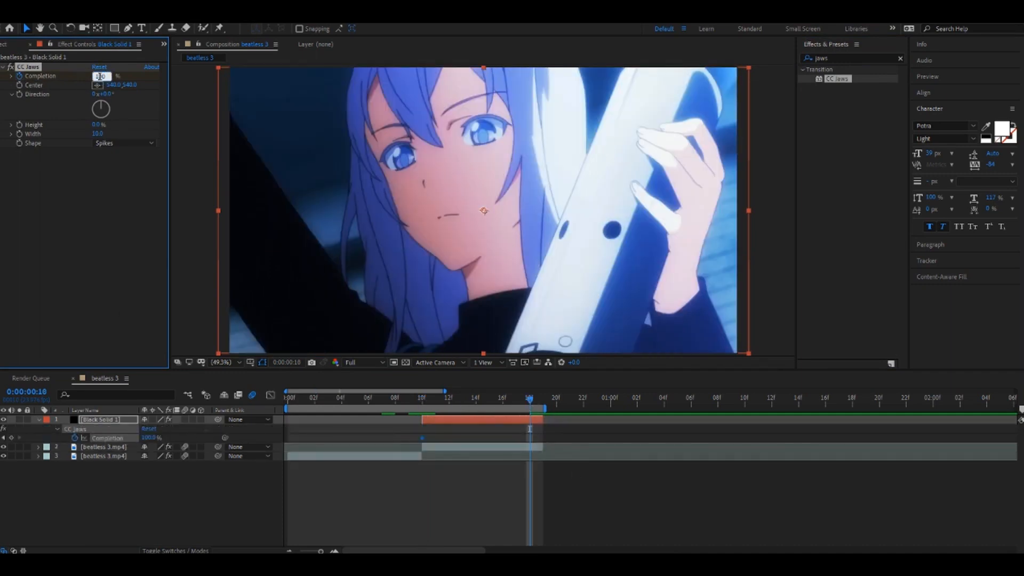
type("80")
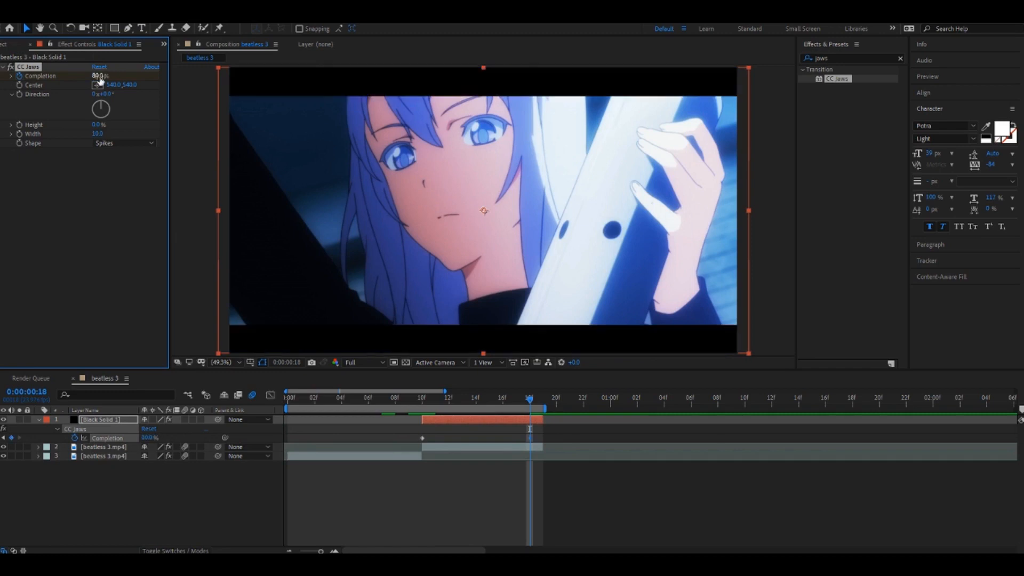